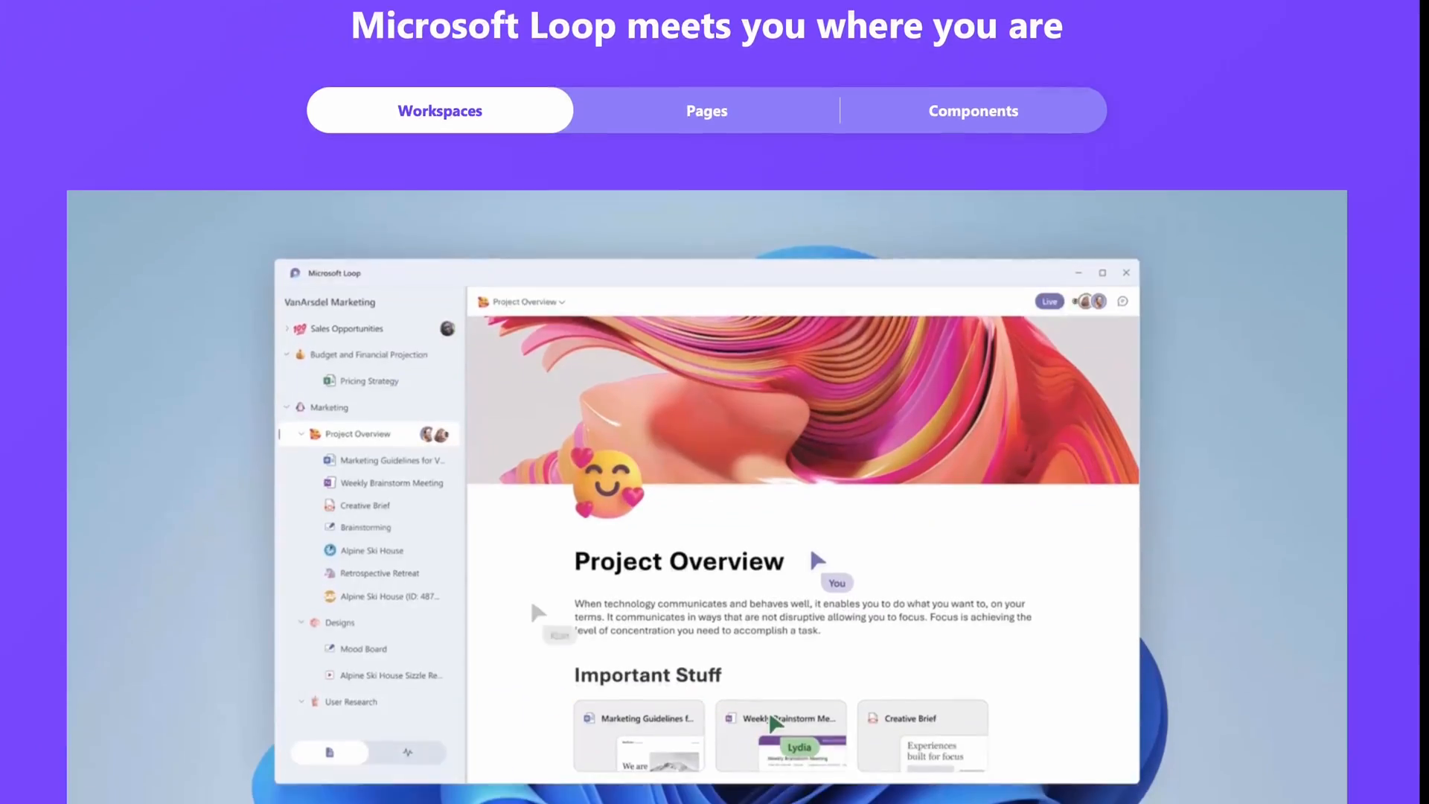
Step: Add a Voting table Loop component to the Teams chat for pitching and voting on brand ideas
scroll("down", 3)
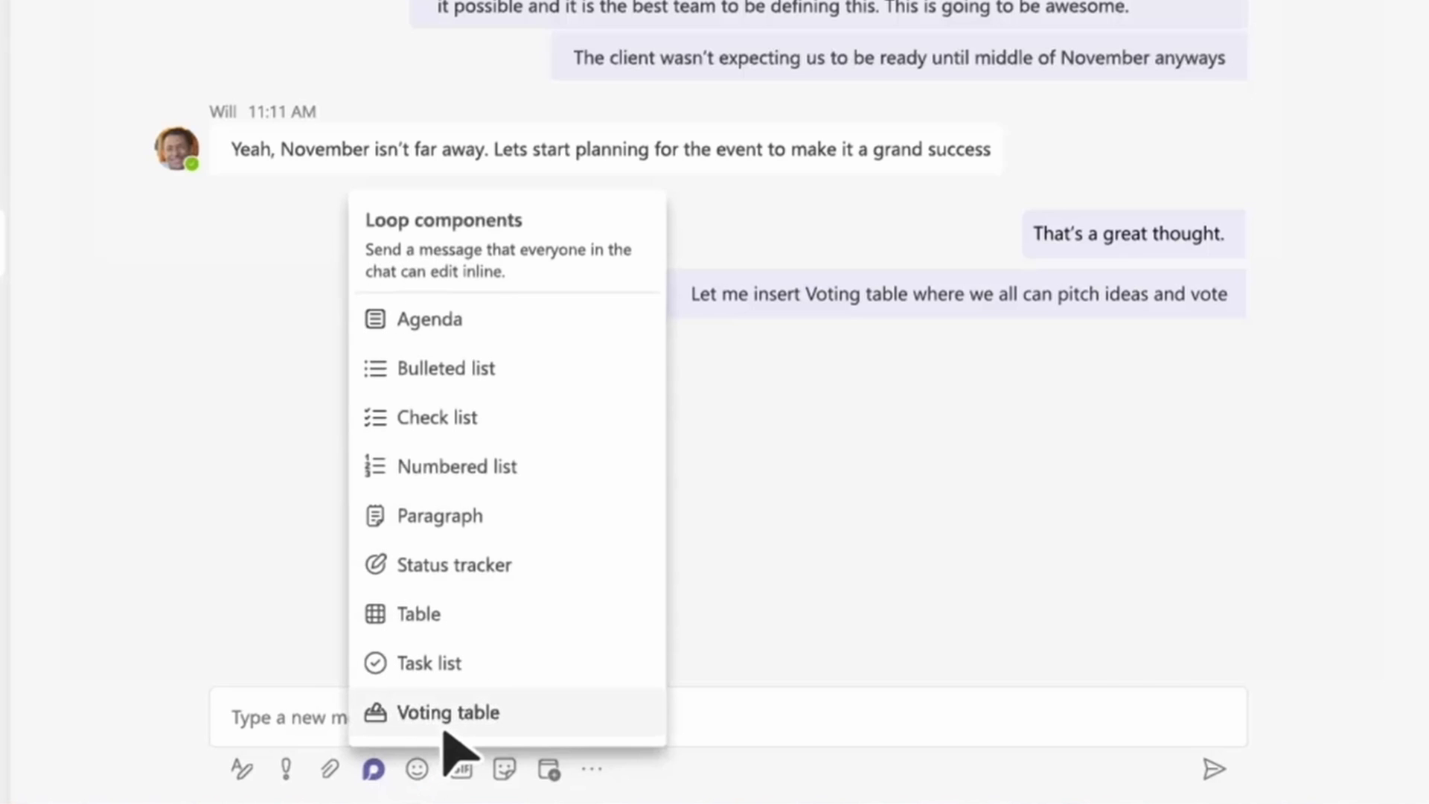
left_click(452, 711)
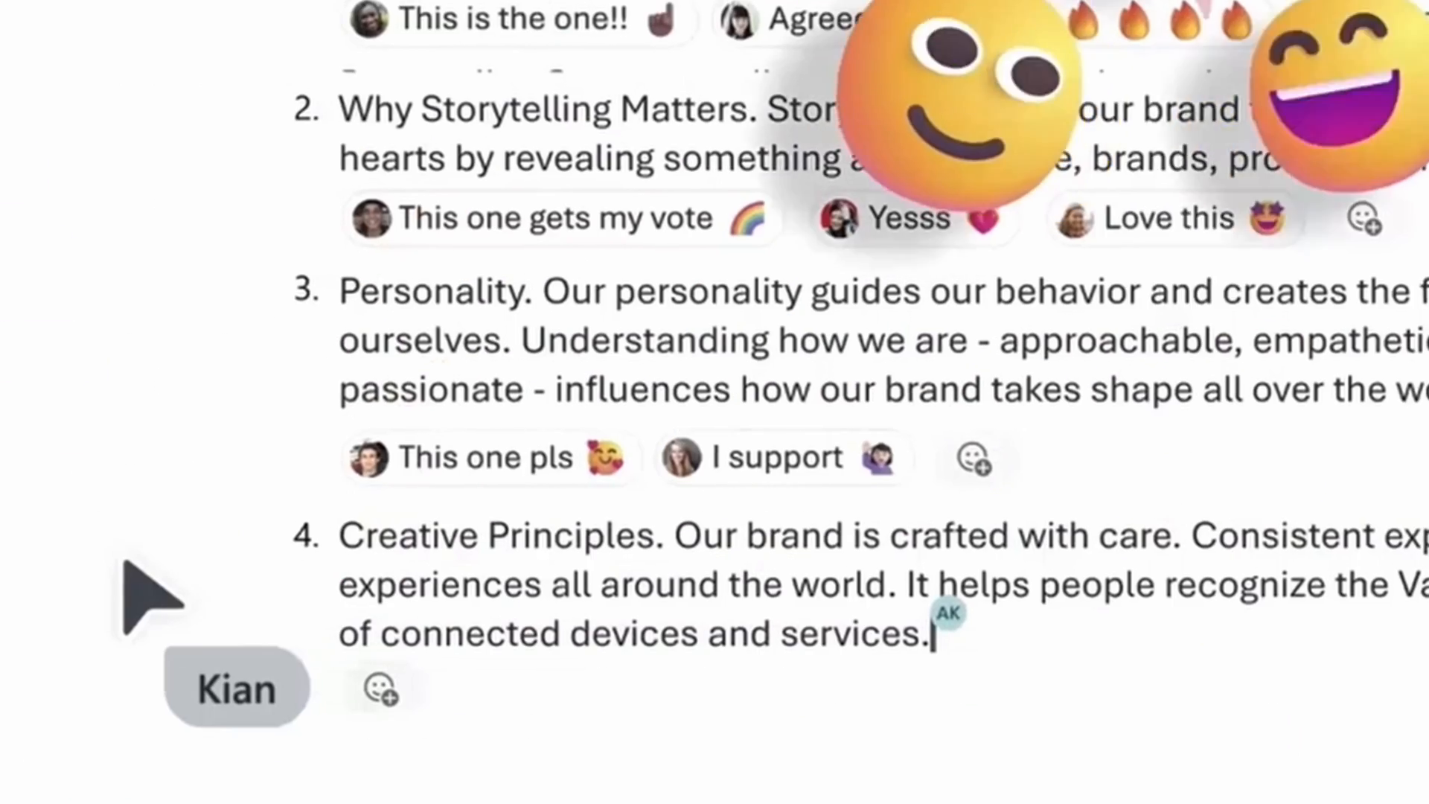
Step: Add a 'Collective Experiences' idea as the third item in the shared numbered list
scroll("down", 3)
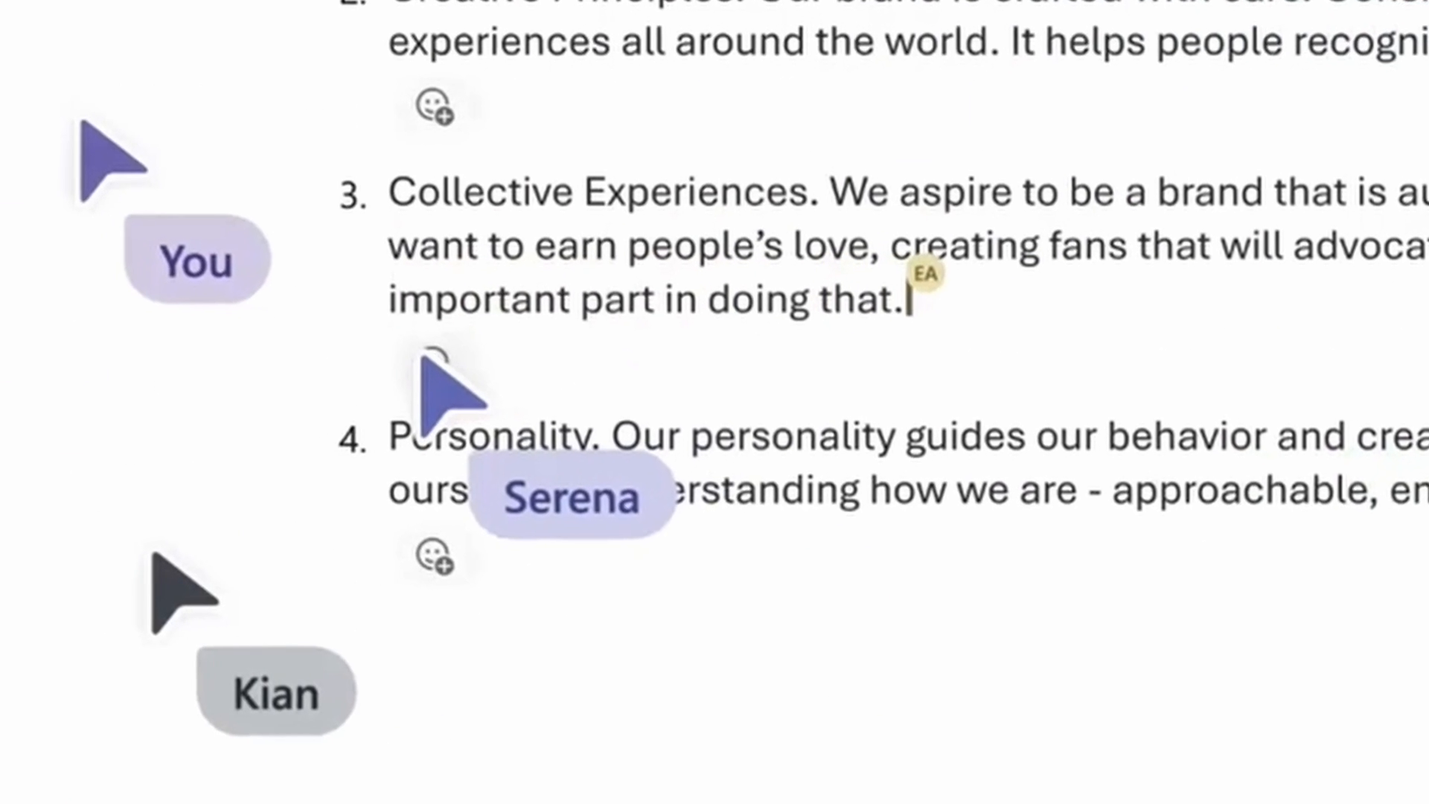